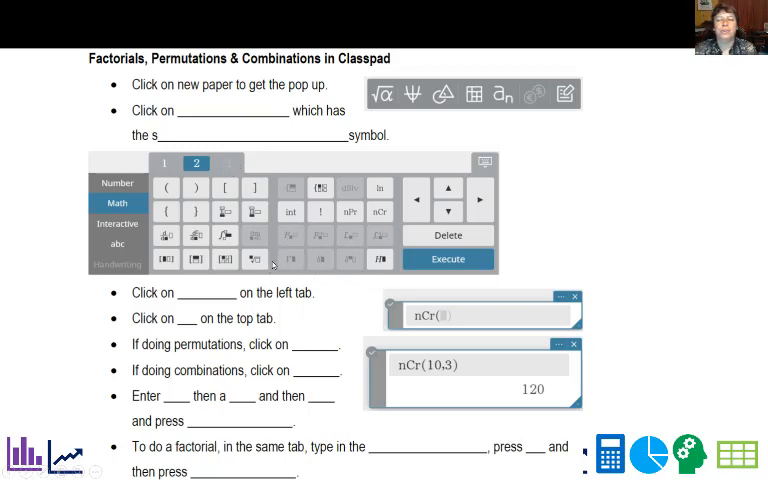
mouse_move(280, 100)
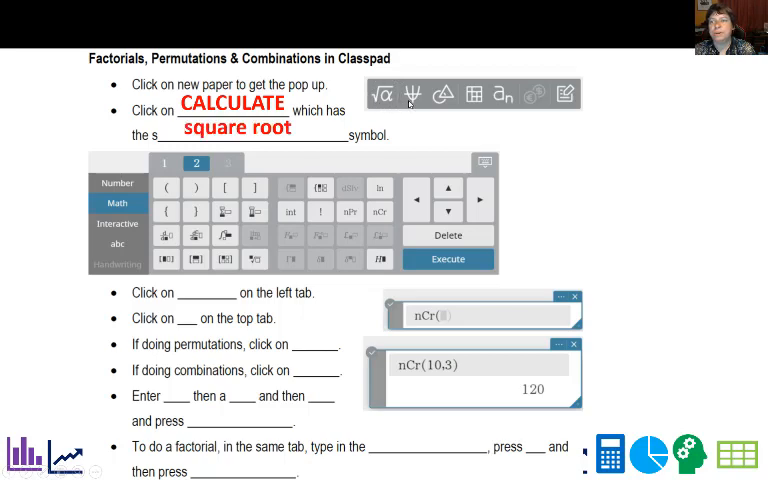
Circle the square root icon in the toolbar and the Math tab in the keypad picture.
click(384, 93)
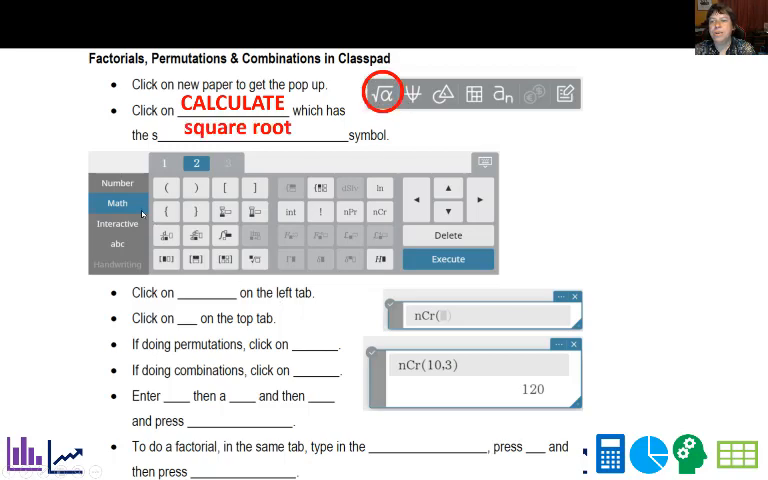
click(117, 203)
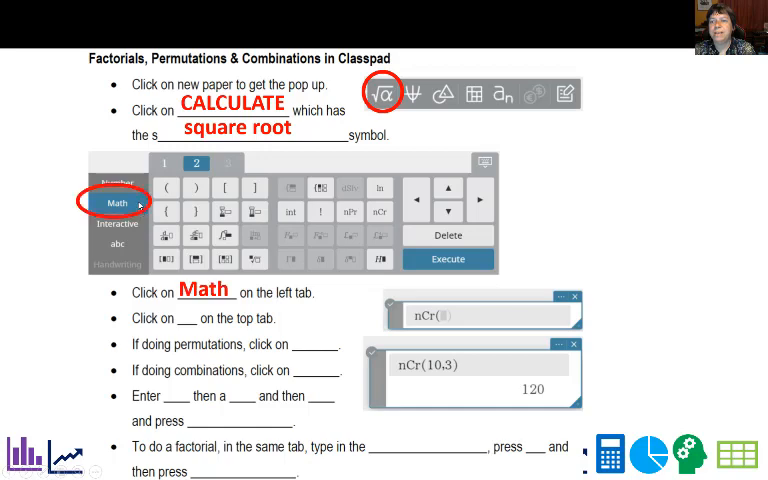
mouse_move(130, 182)
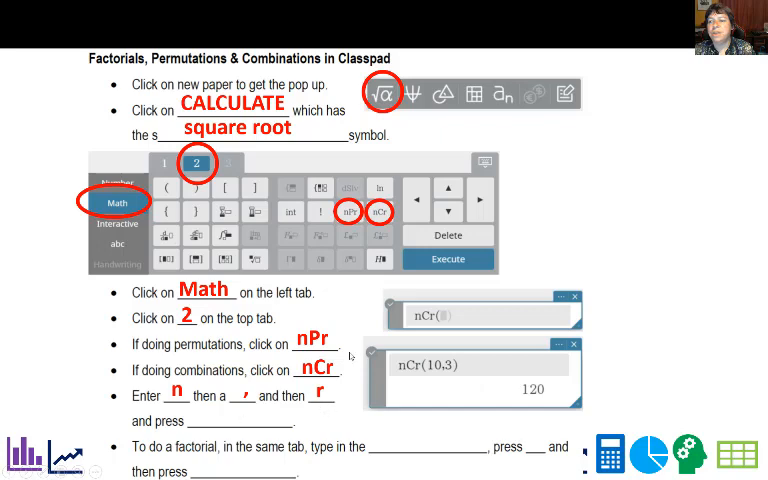
Place a text box in the next blank and type 'Execute'.
click(448, 258)
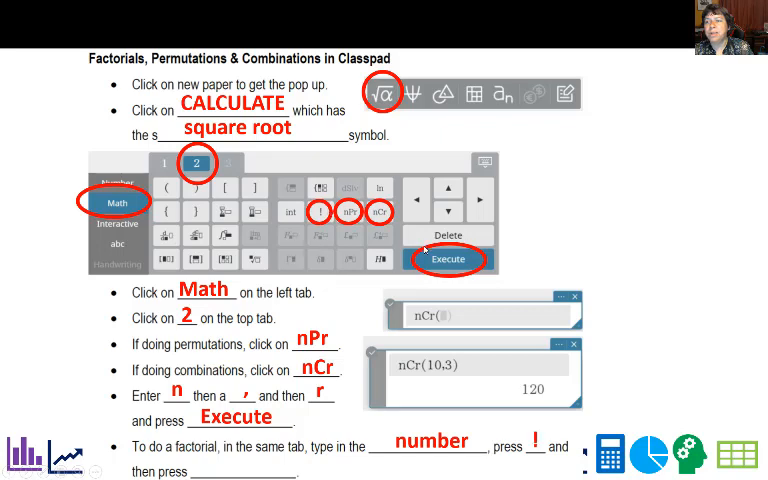
text(Execute)
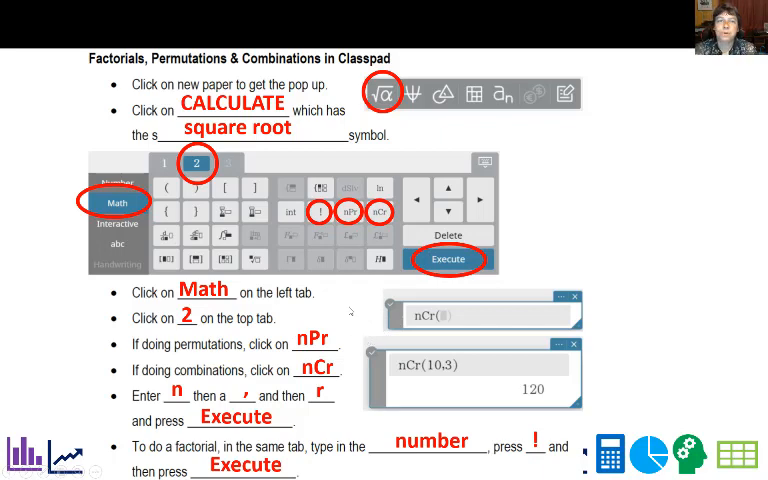
mouse_move(349, 304)
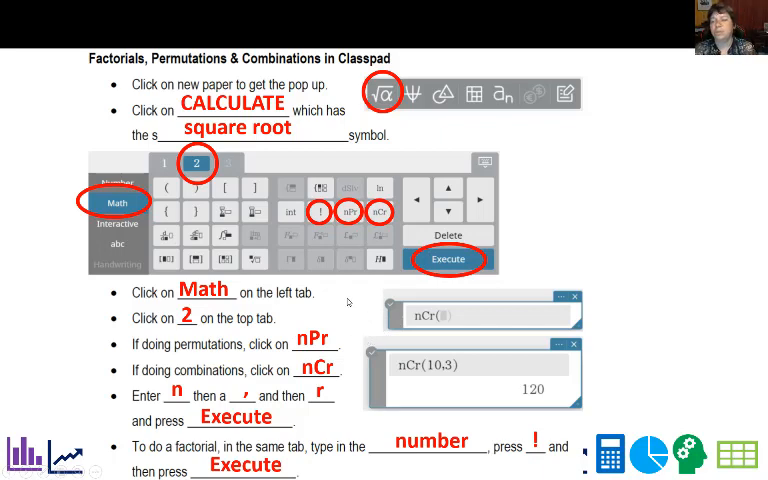